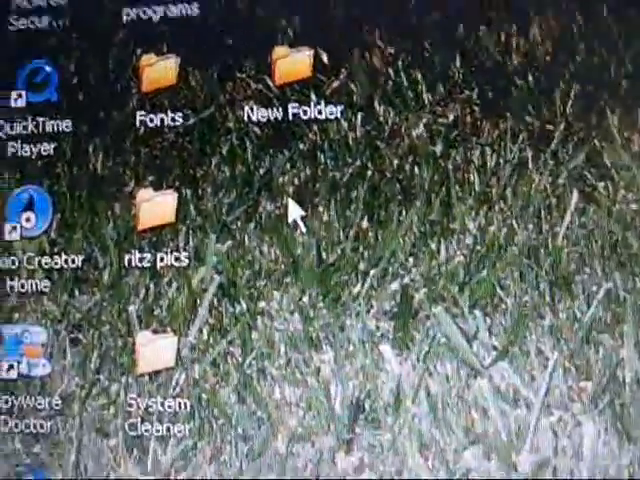
Scroll the Fonts for Peas page down to the Pea Brooke download.
right_click(295, 210)
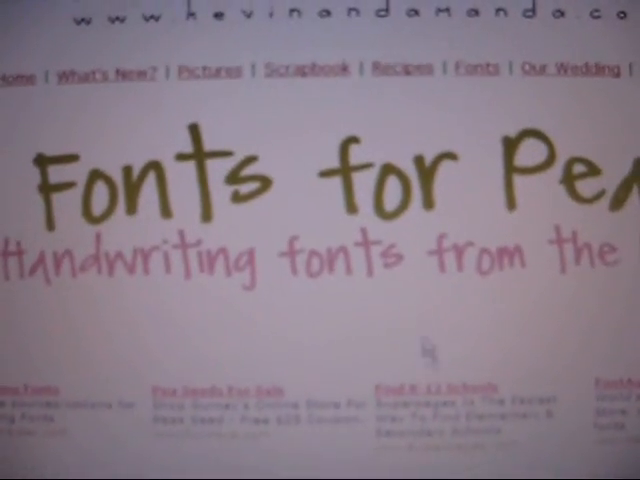
scroll("down", 3)
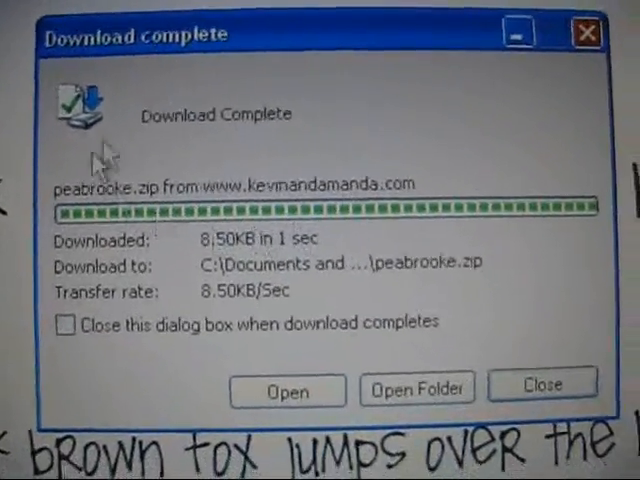
Extract all files from peabrooke.zip into the desktop Fonts folder.
left_click(287, 390)
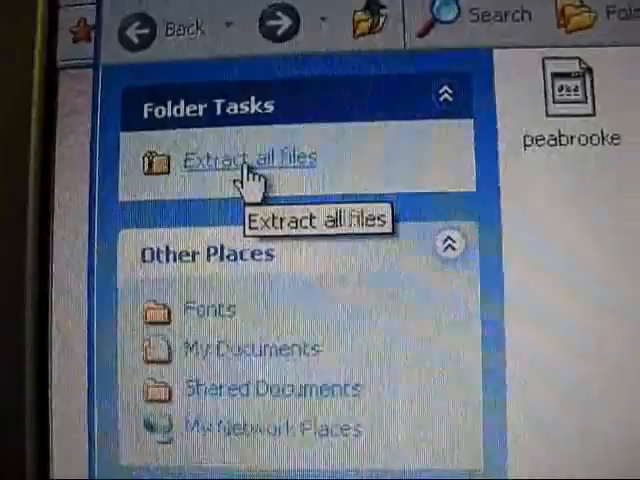
left_click(247, 158)
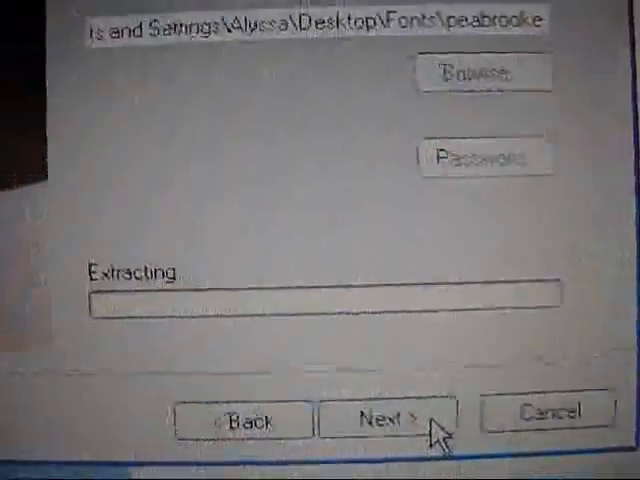
left_click(385, 417)
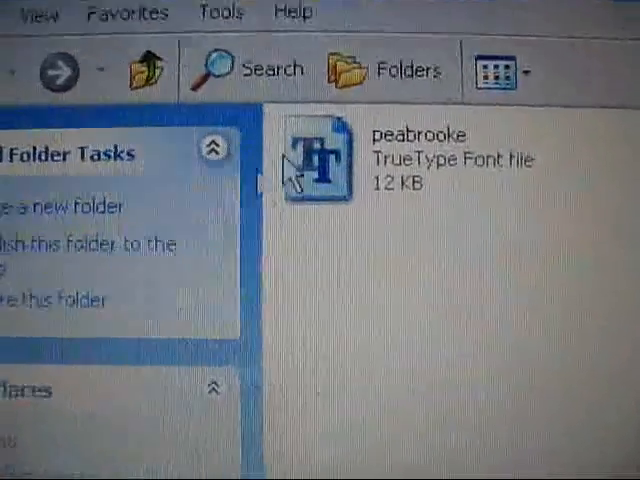
mouse_move(300, 230)
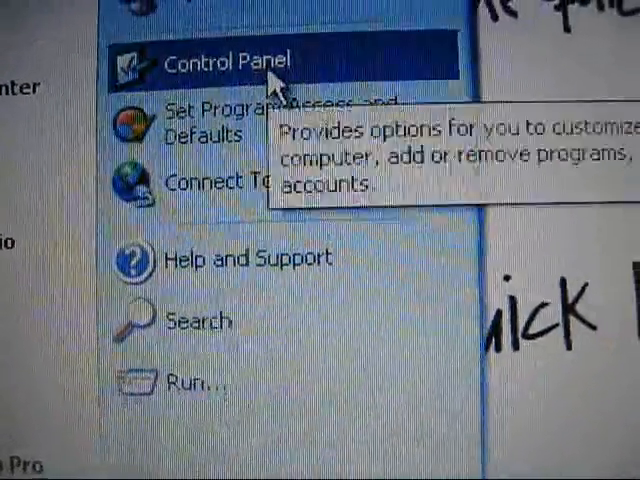
Open Control Panel in Category View and enter Appearance and Themes.
left_click(232, 57)
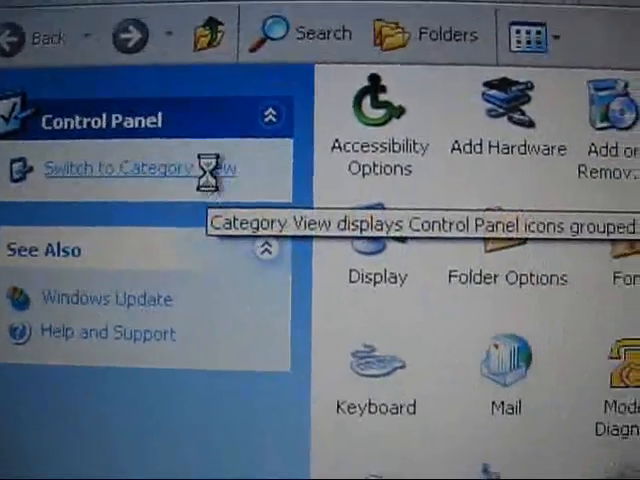
left_click(120, 167)
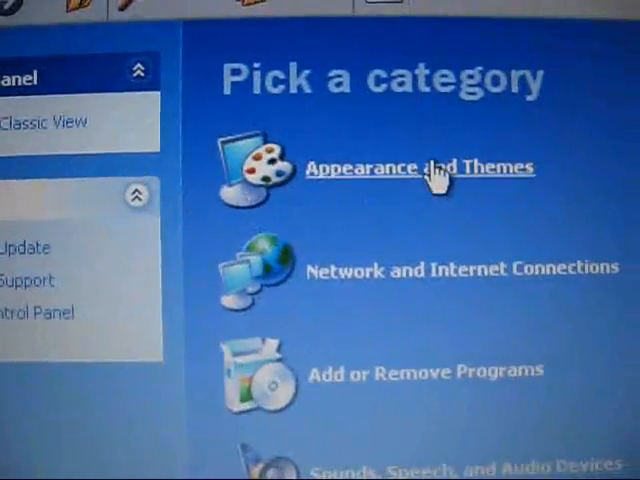
left_click(44, 121)
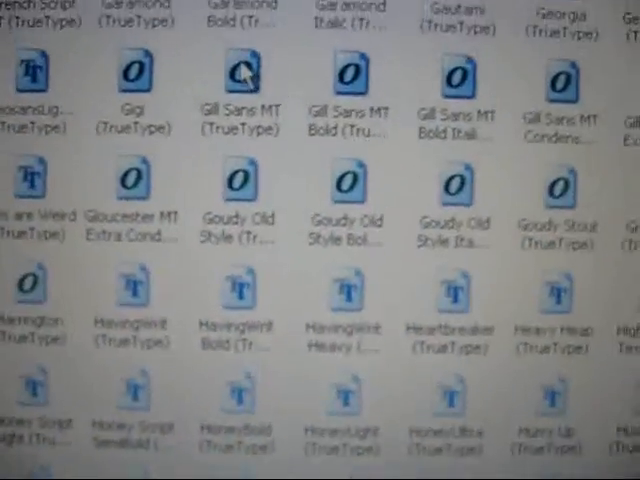
Scroll through the Windows Fonts folder list while installing peabrooke.
scroll("down", 3)
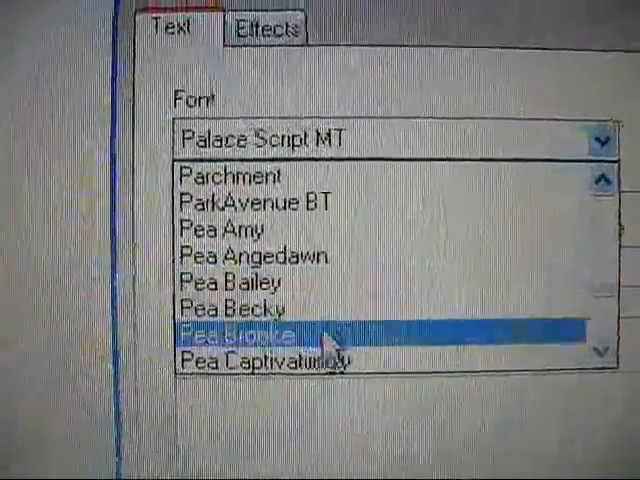
Select the Pea Brooke font and type 'mango' in the Text dialog.
left_click(240, 330)
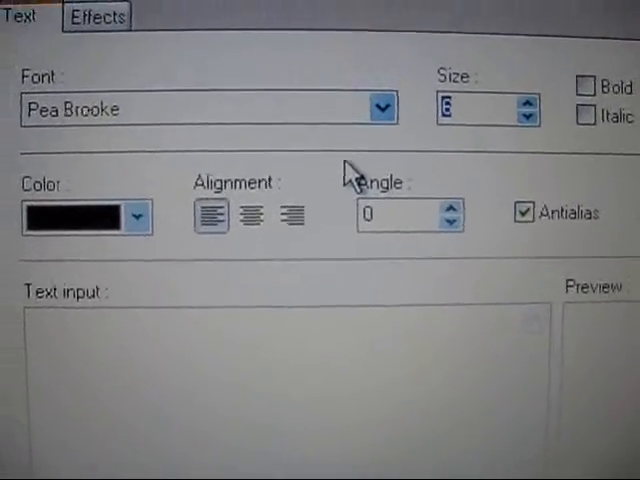
type("n")
type("80")
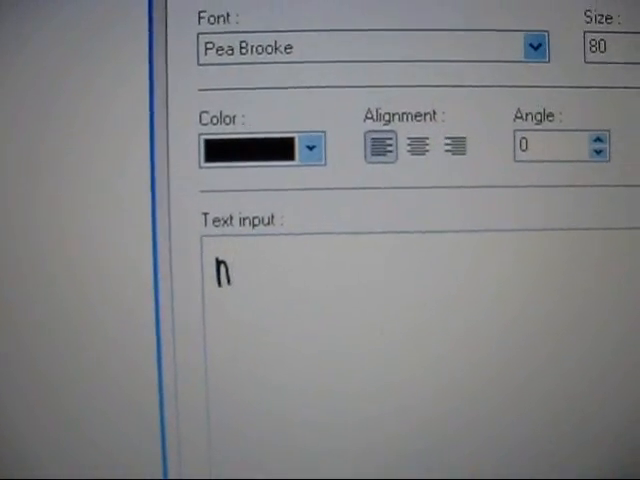
type("mango")
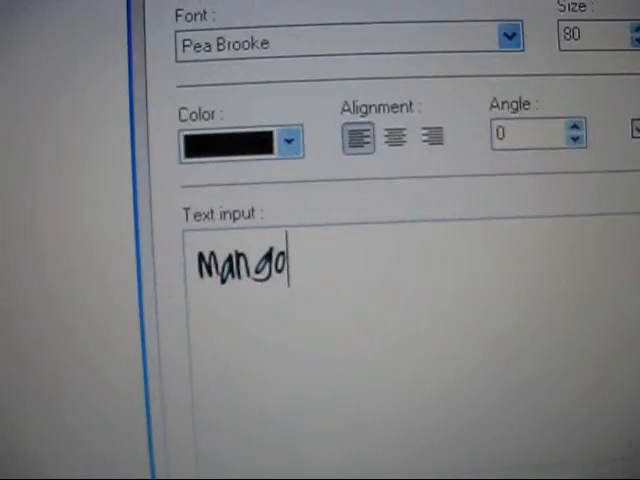